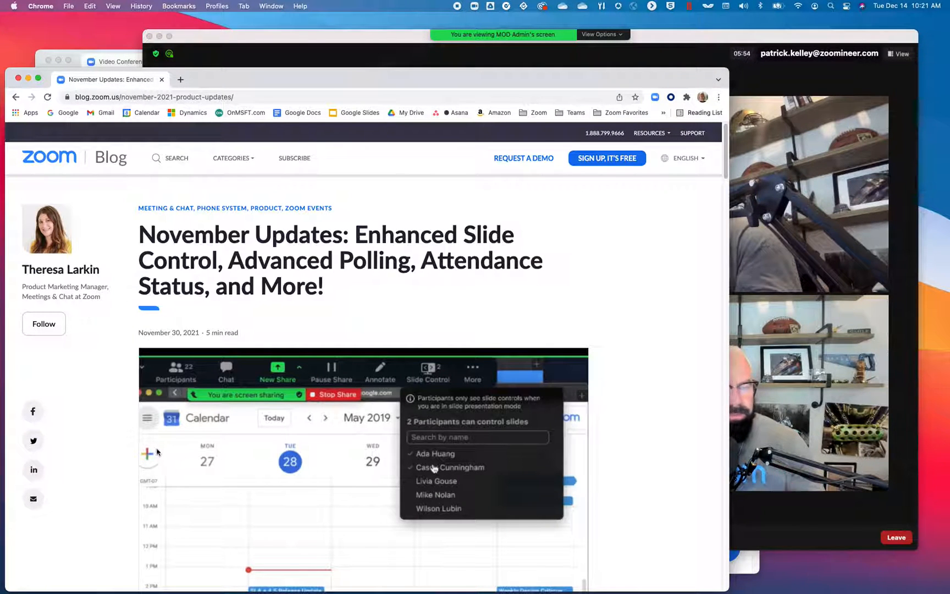
mouse_move(118, 449)
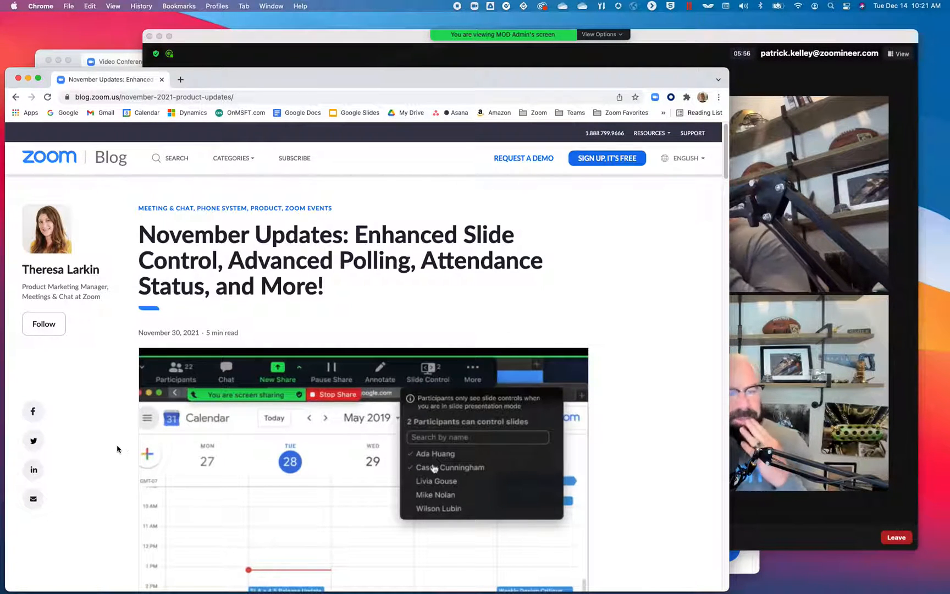
scroll(down, 3)
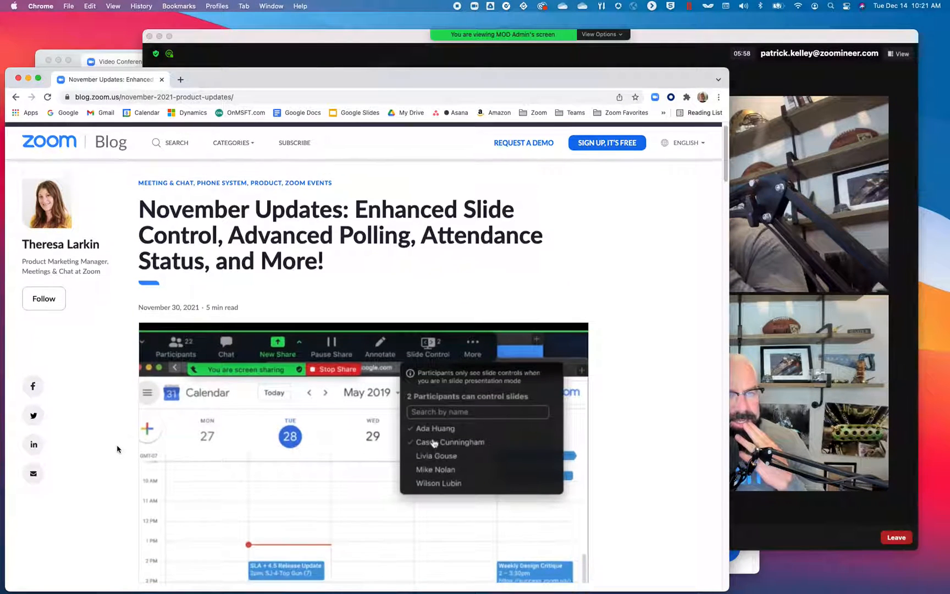
scroll(down, 3)
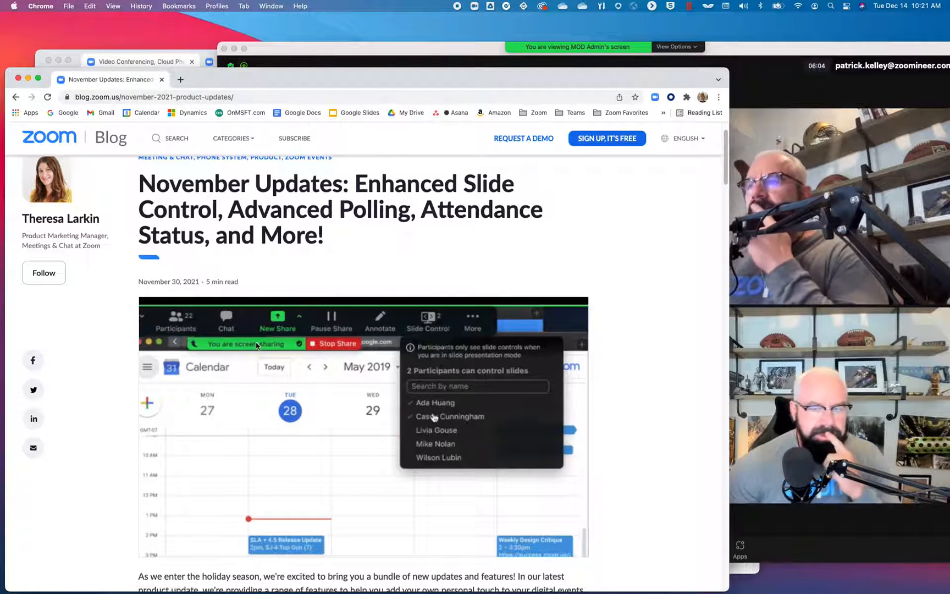
scroll(down, 3)
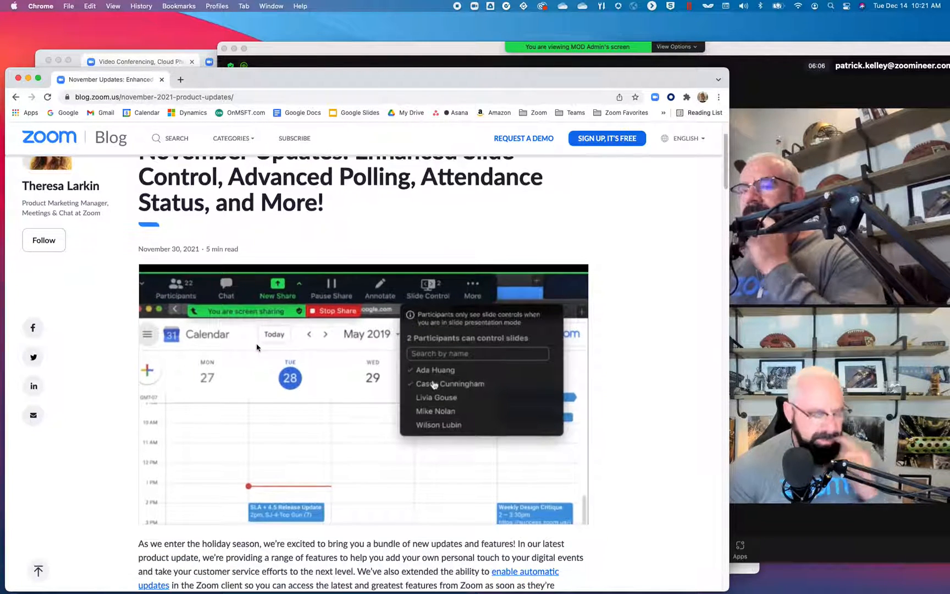
scroll(down, 3)
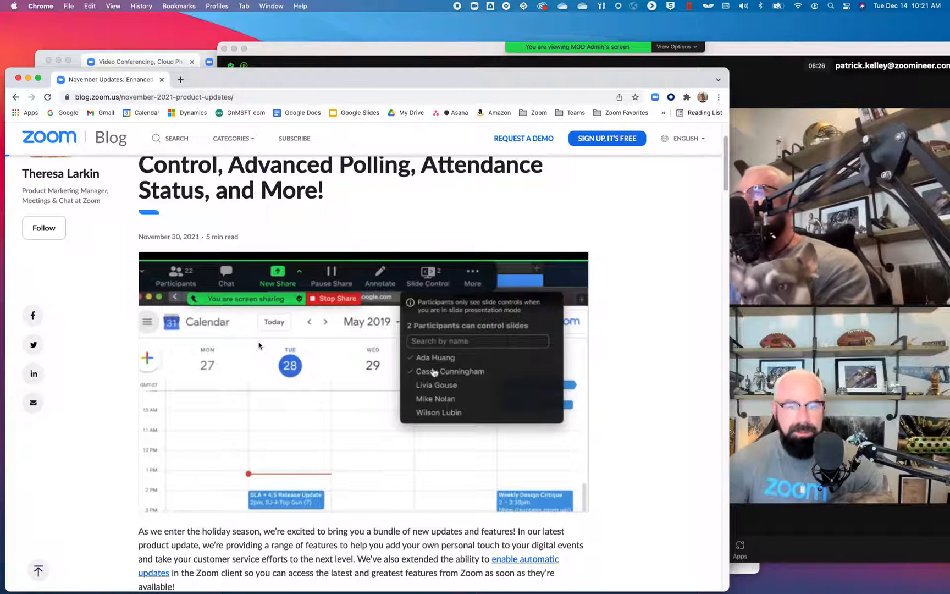
scroll(down, 3)
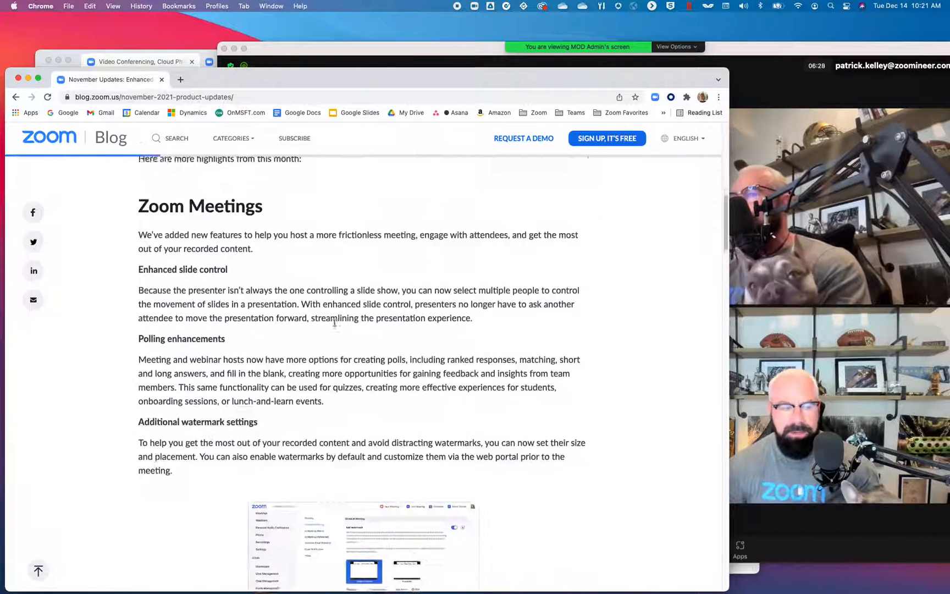